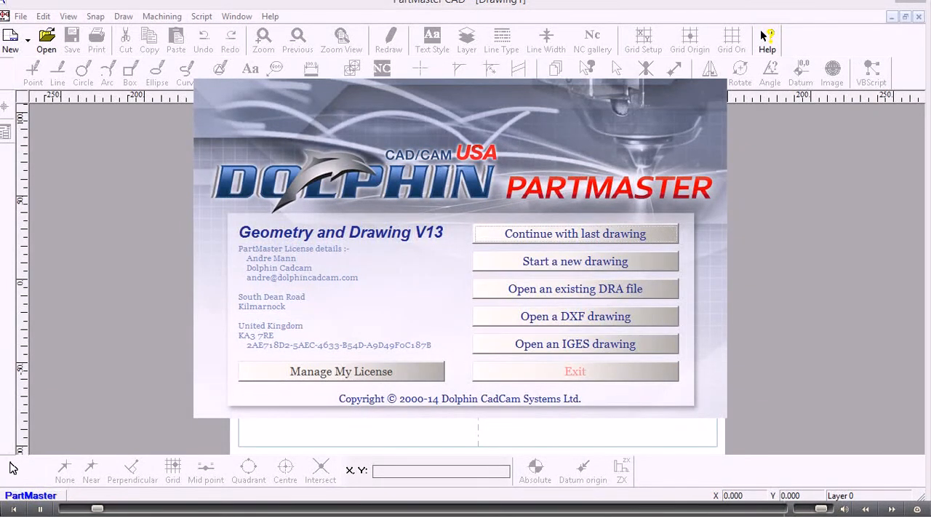
pyautogui.moveTo(23, 367)
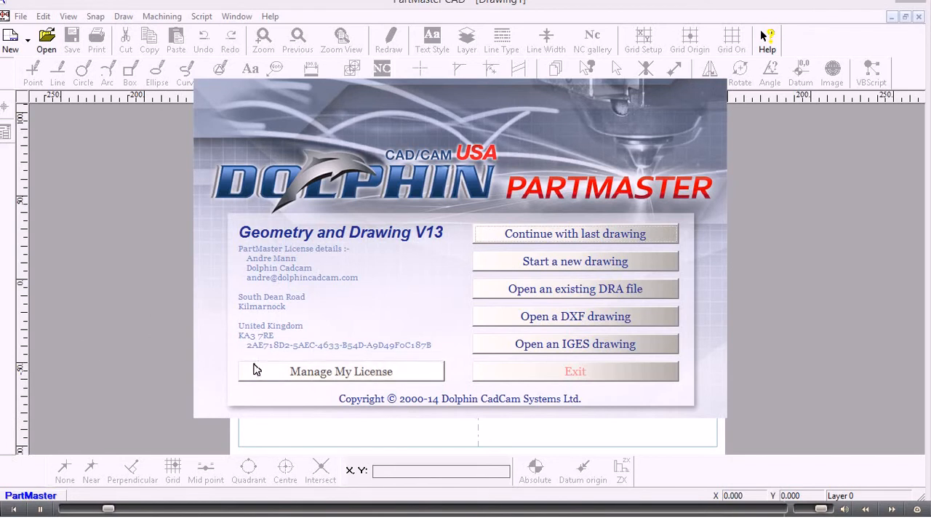
pyautogui.moveTo(576, 315)
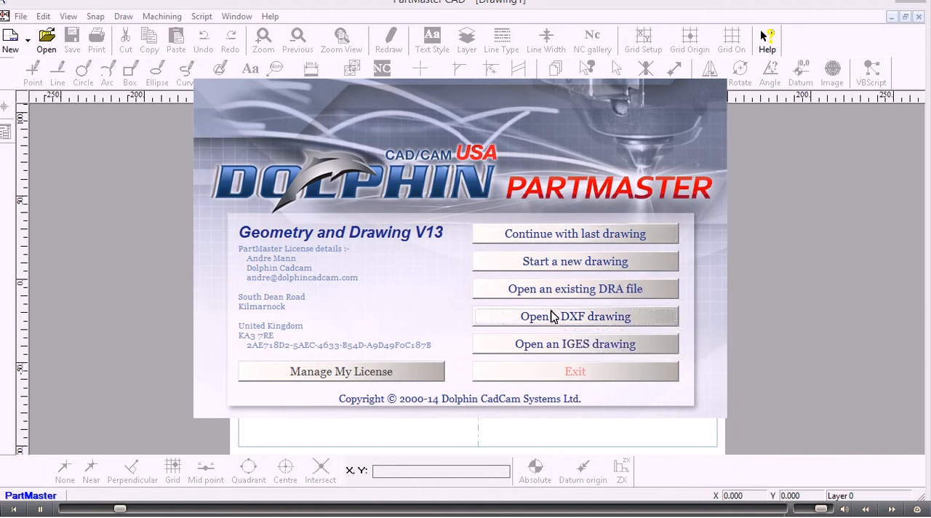
# Start a DXF import and select DXF2PartMaster.dxf in the CAD examples folder
pyautogui.click(575, 316)
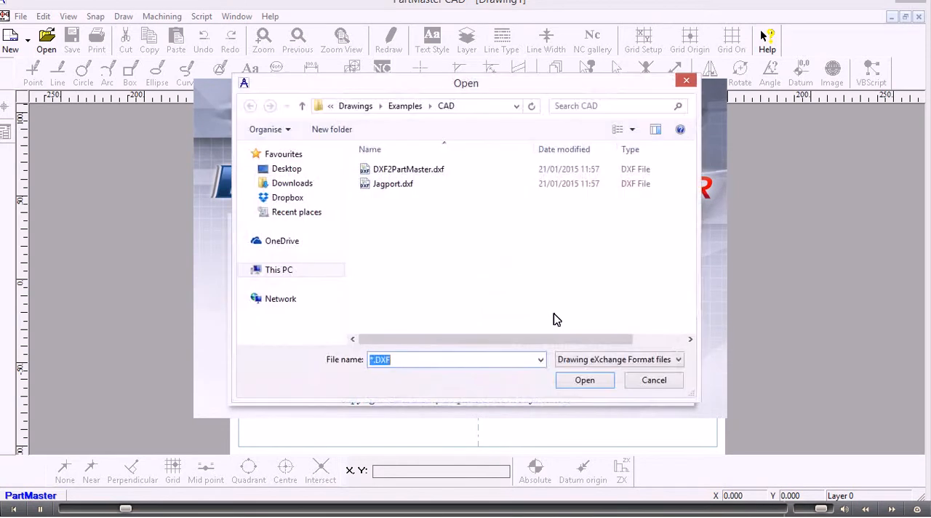
pyautogui.click(407, 169)
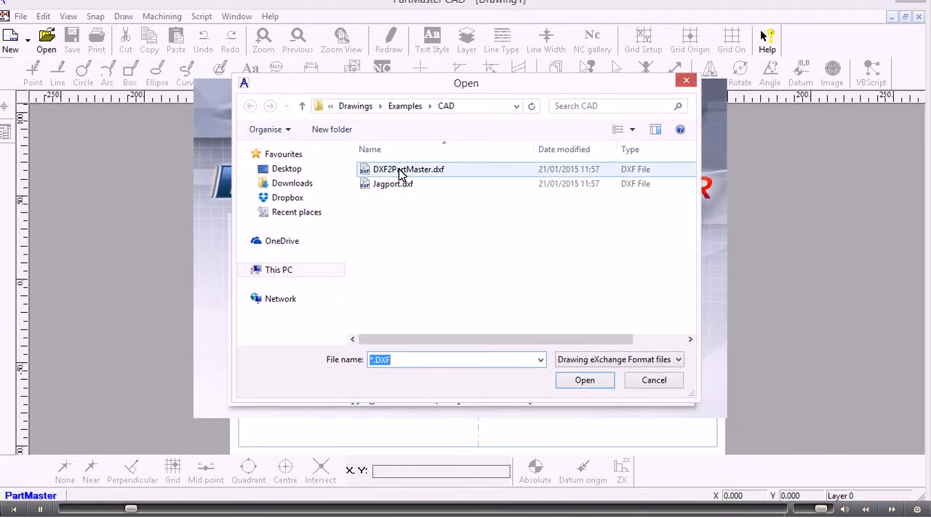
pyautogui.click(407, 169)
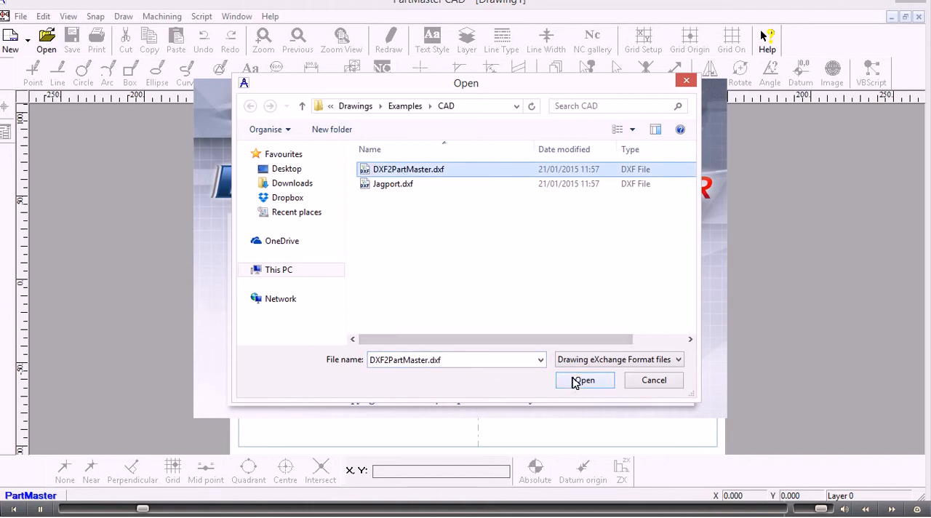
# Confirm the file choice so the DXF import window for DXF2PartMaster.dxf appears
pyautogui.click(585, 380)
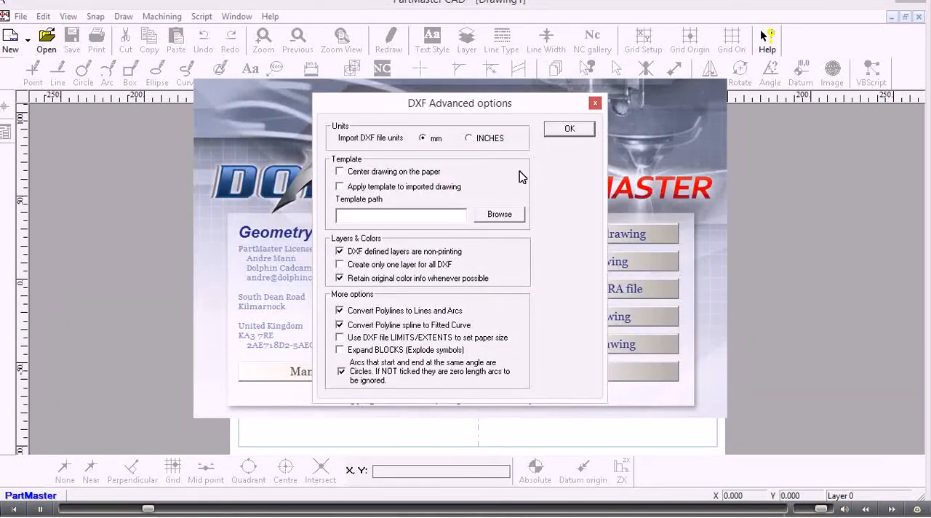
pyautogui.moveTo(333, 134)
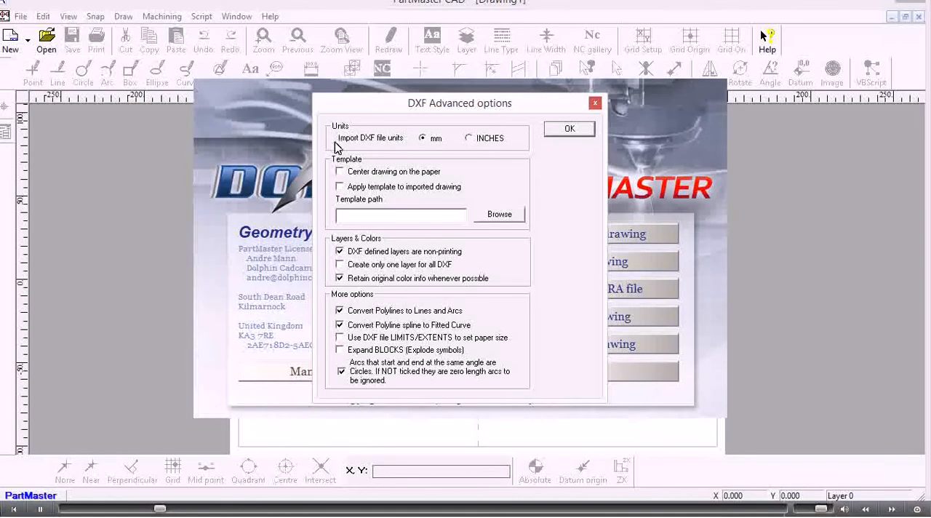
pyautogui.moveTo(371, 149)
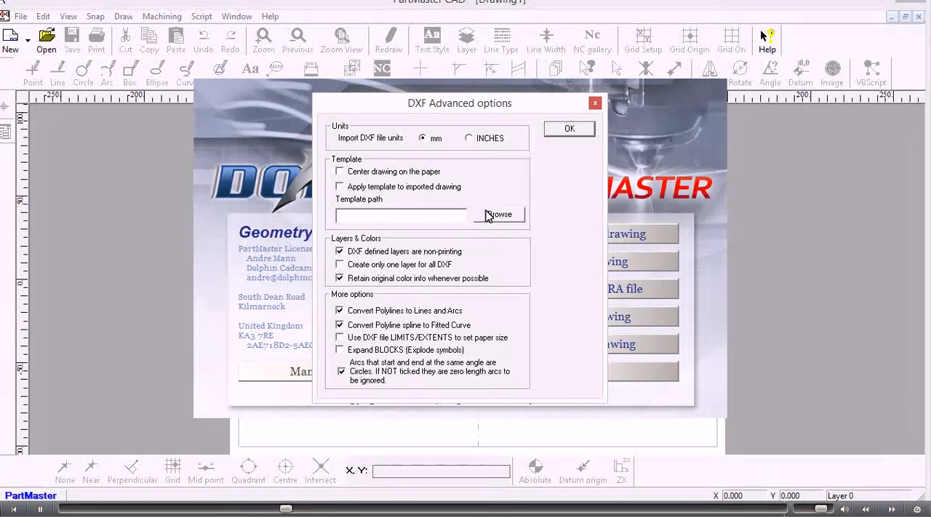
pyautogui.moveTo(488, 247)
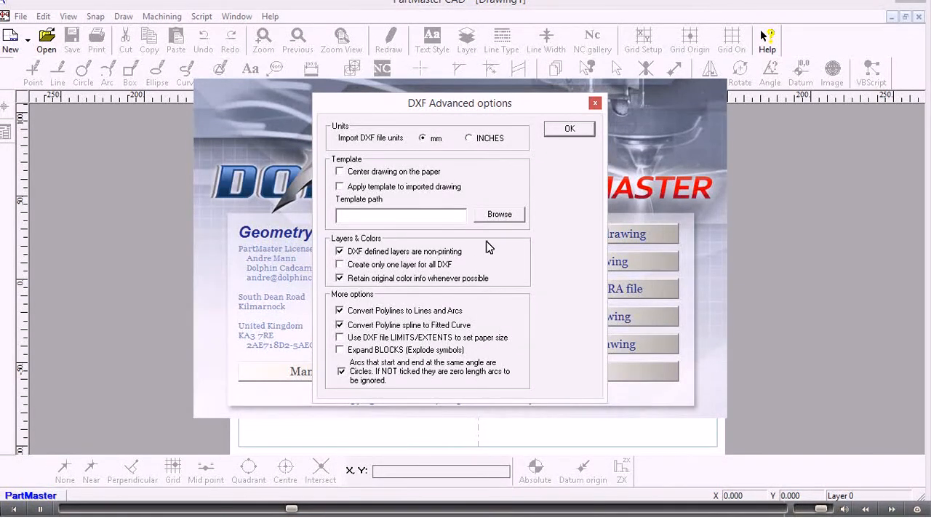
pyautogui.moveTo(370, 265)
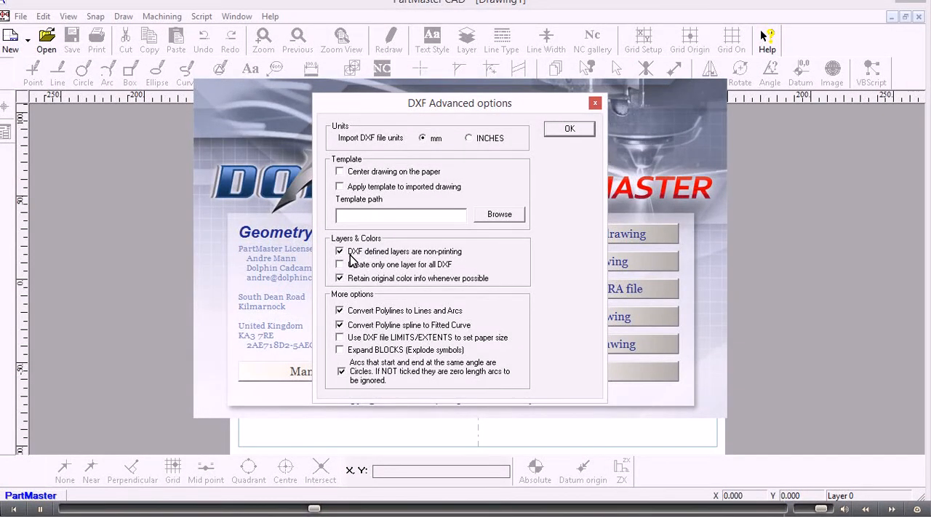
pyautogui.moveTo(366, 264)
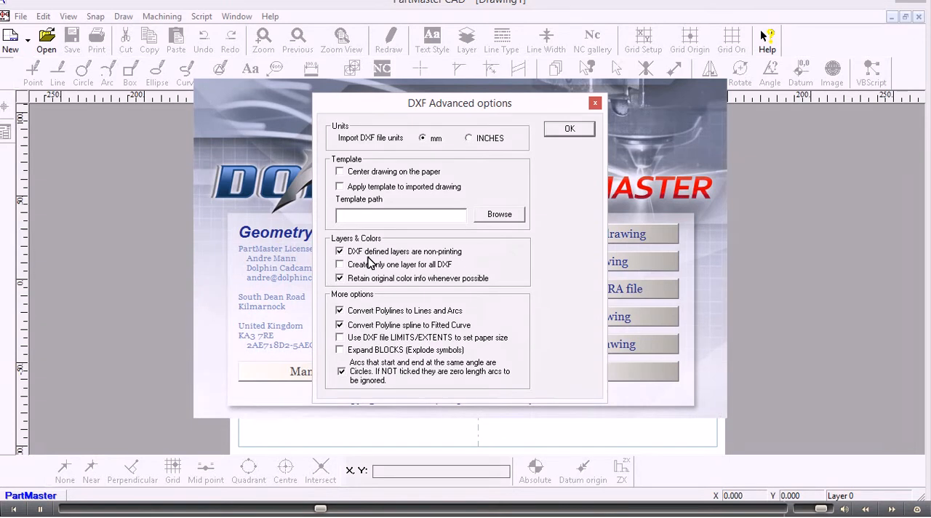
pyautogui.moveTo(372, 305)
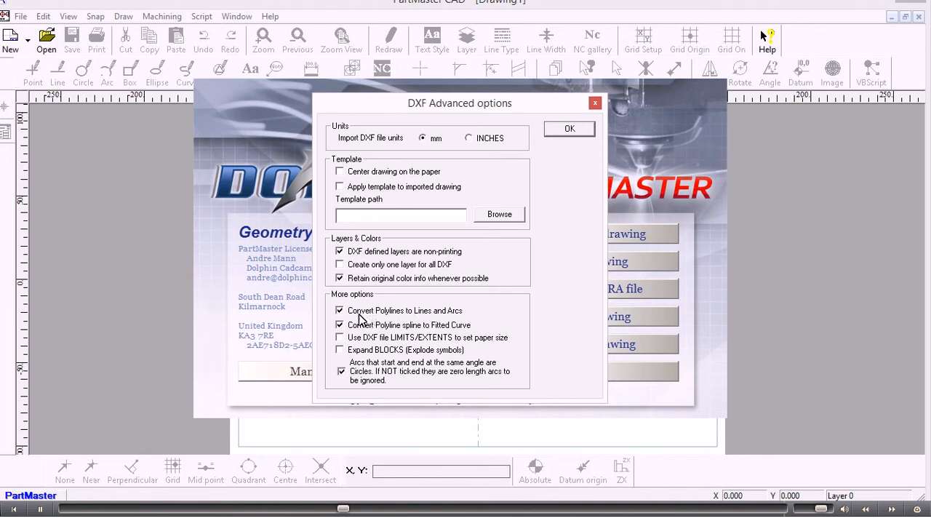
pyautogui.moveTo(393, 335)
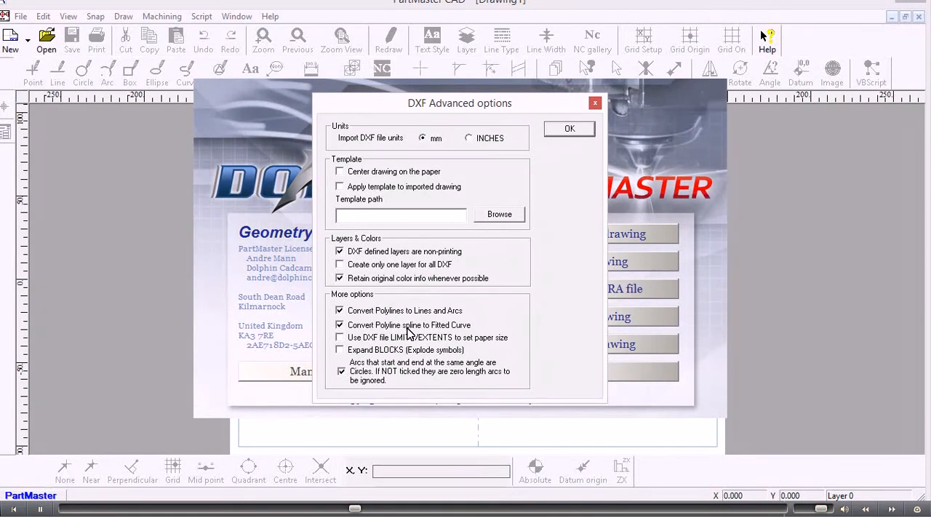
pyautogui.moveTo(437, 329)
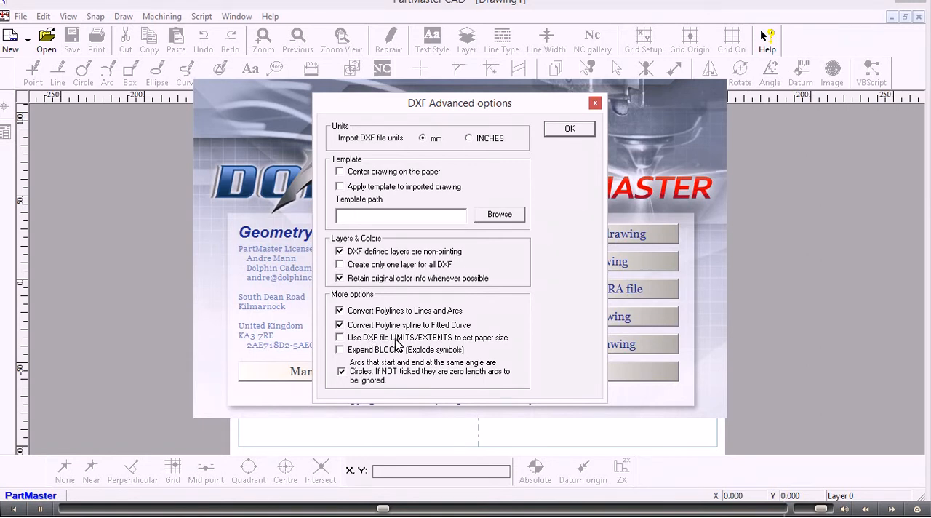
pyautogui.moveTo(435, 343)
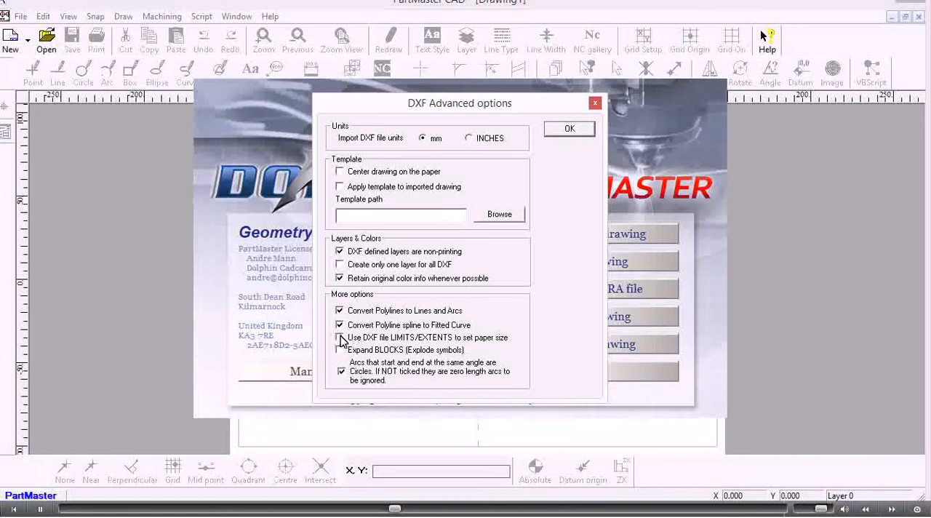
# Review the advanced DXF import settings: millimetre units, layers, polylines to lines and arcs
pyautogui.click(339, 338)
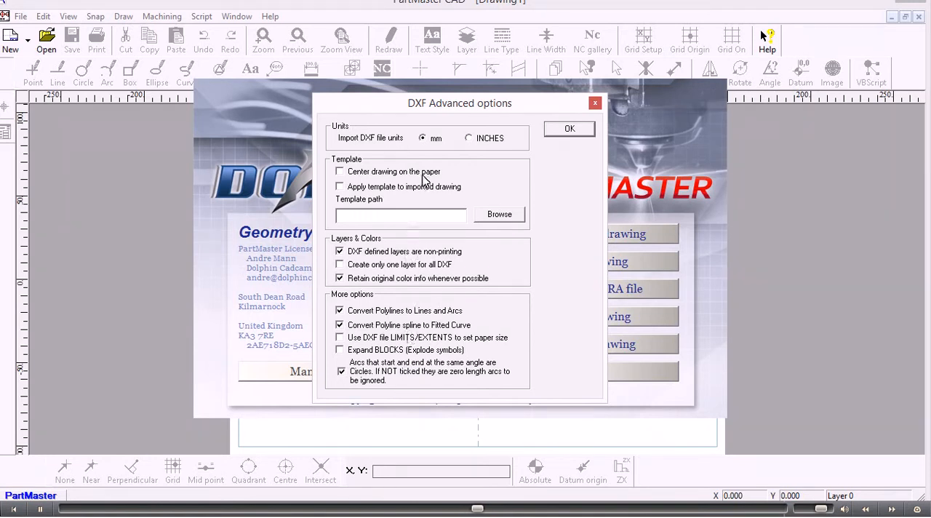
pyautogui.moveTo(378, 187)
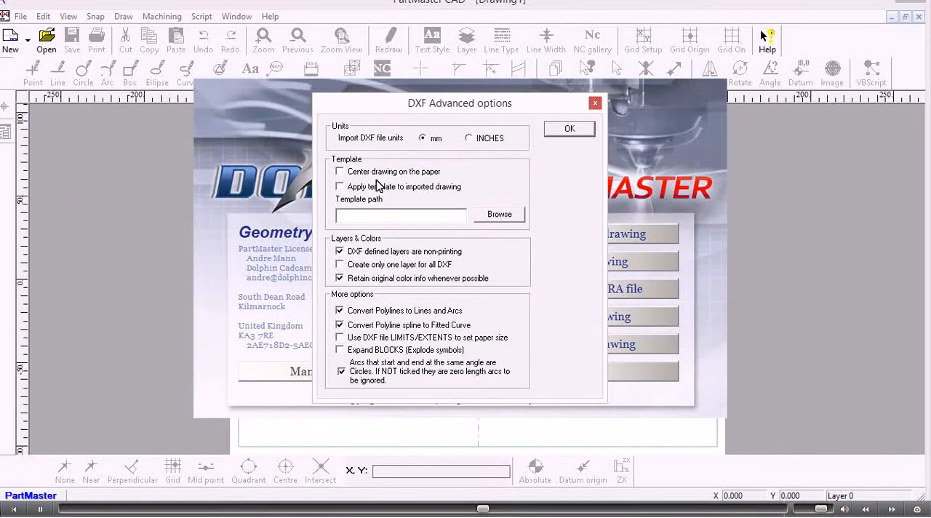
pyautogui.moveTo(427, 299)
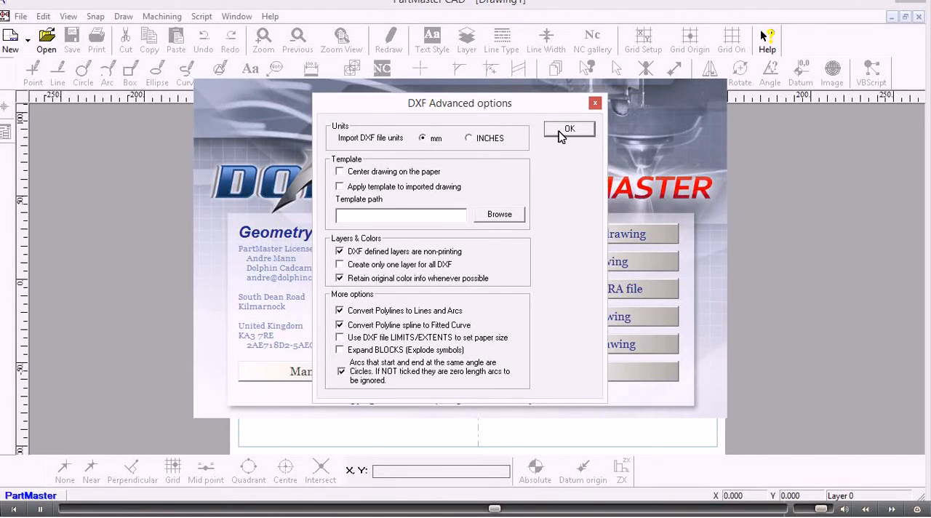
pyautogui.moveTo(536, 178)
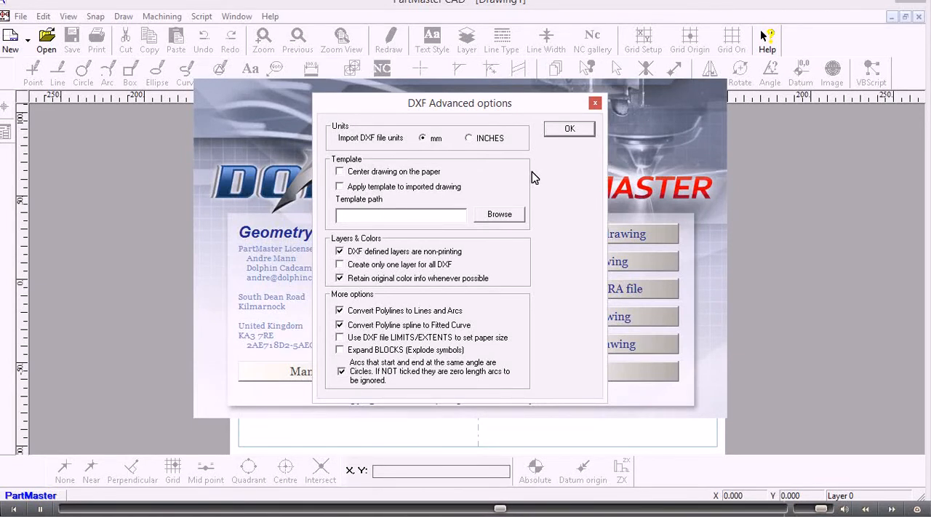
pyautogui.moveTo(525, 165)
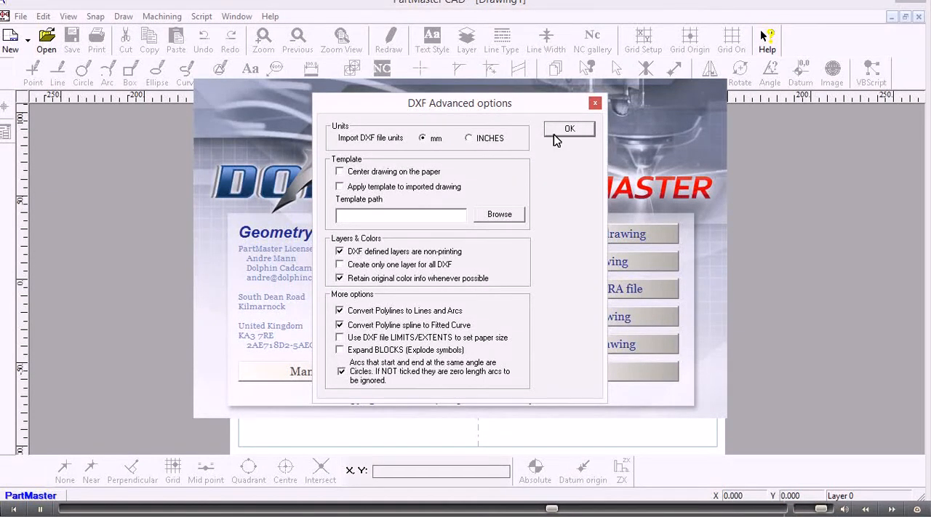
# Accept the import options so the plate outline, holes and title block land on the sheet
pyautogui.click(571, 128)
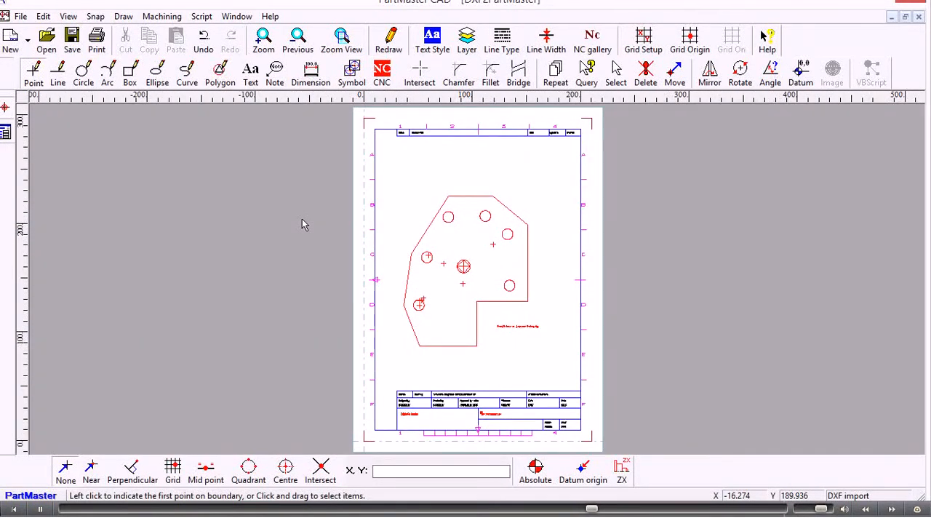
pyautogui.moveTo(332, 218)
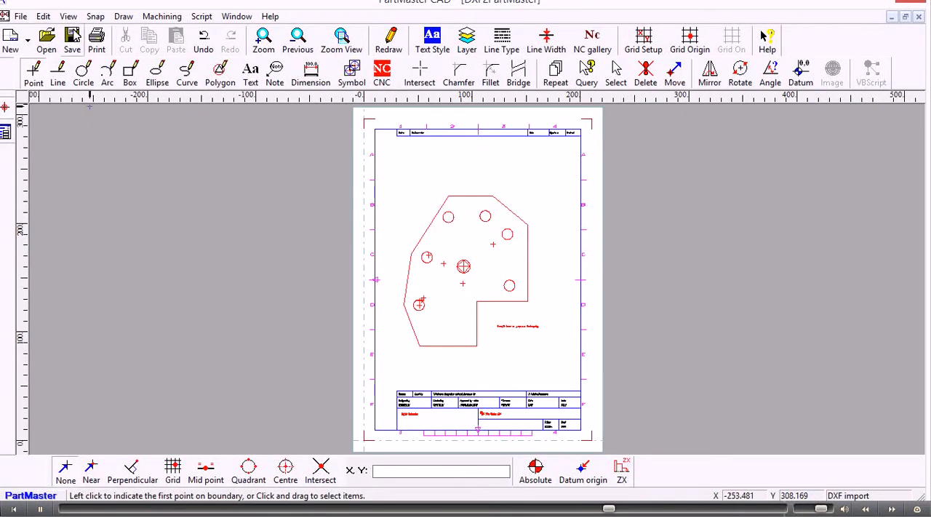
# In View > Properties Page Setup, try A5 then settle on A2 594 × 420 mm paper
pyautogui.click(67, 16)
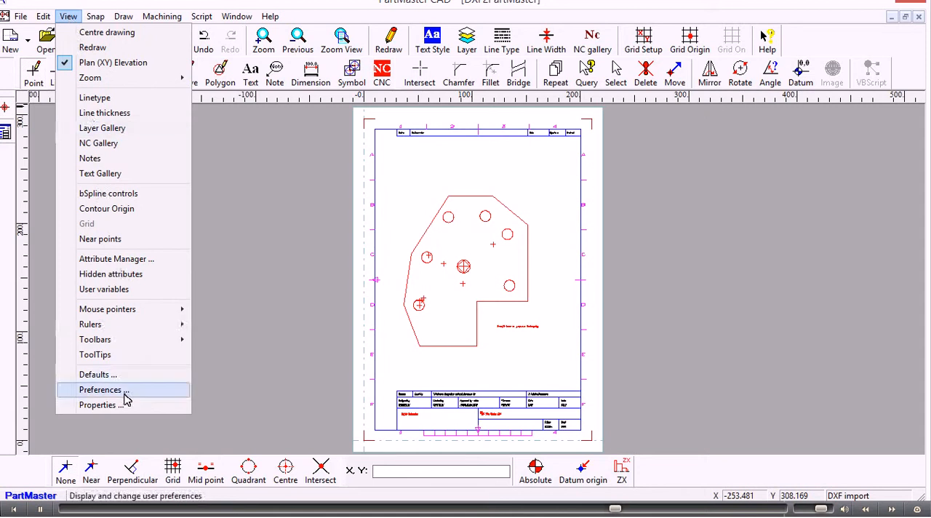
pyautogui.click(99, 404)
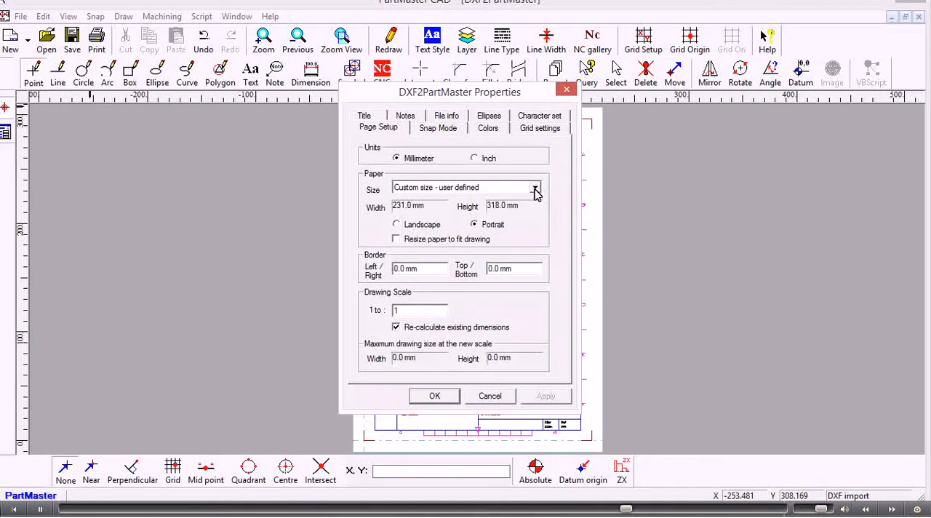
pyautogui.click(536, 186)
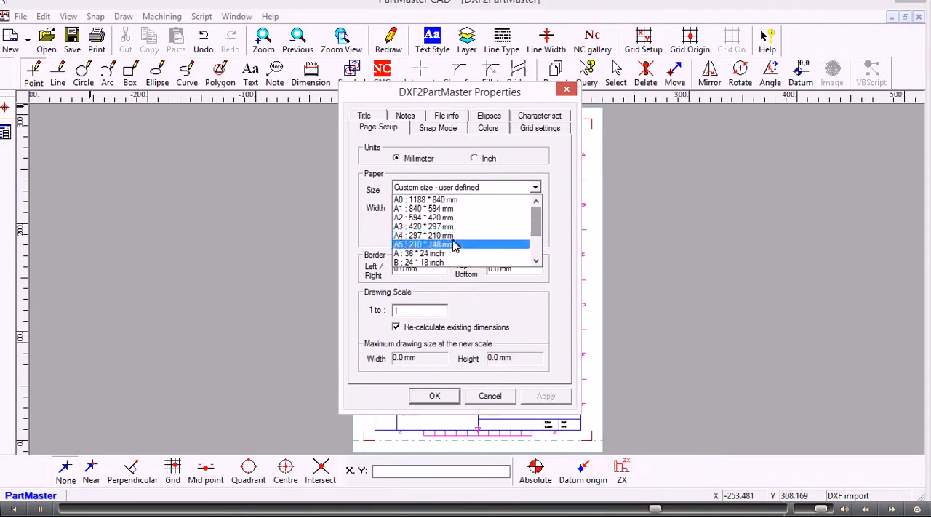
pyautogui.click(429, 245)
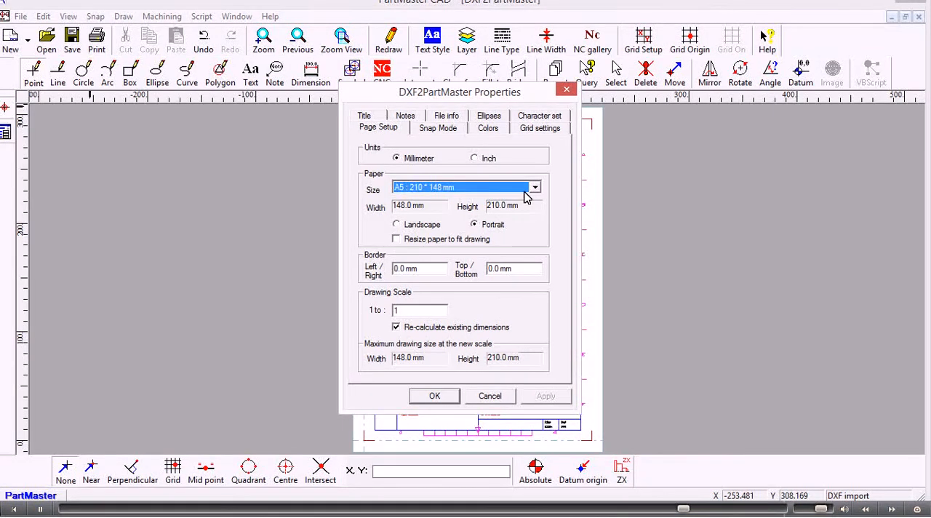
pyautogui.click(536, 186)
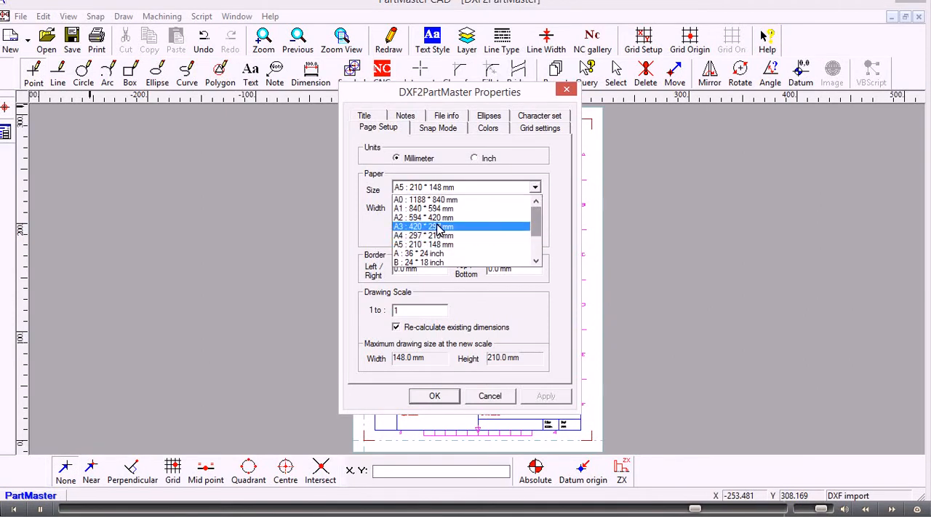
pyautogui.click(424, 218)
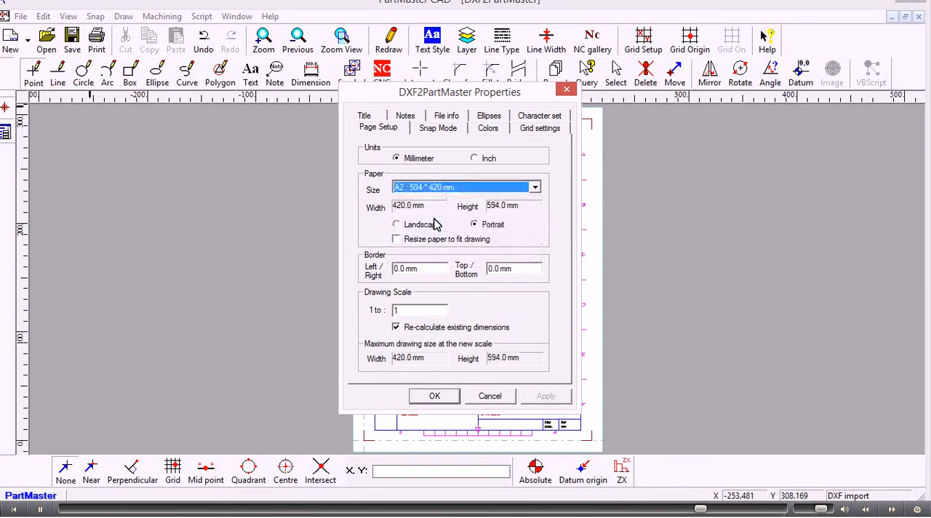
pyautogui.moveTo(473, 248)
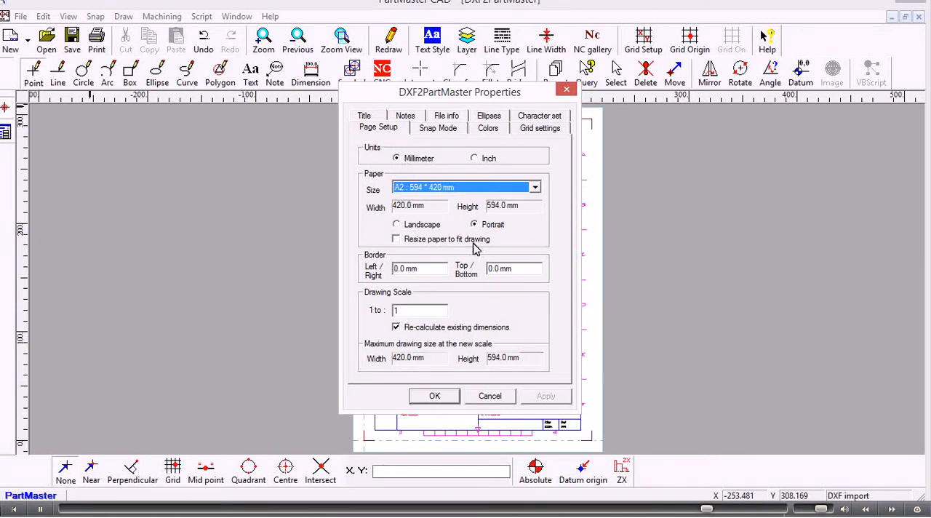
# Confirm the properties so the plate drawing sits on the larger A2 sheet
pyautogui.click(433, 396)
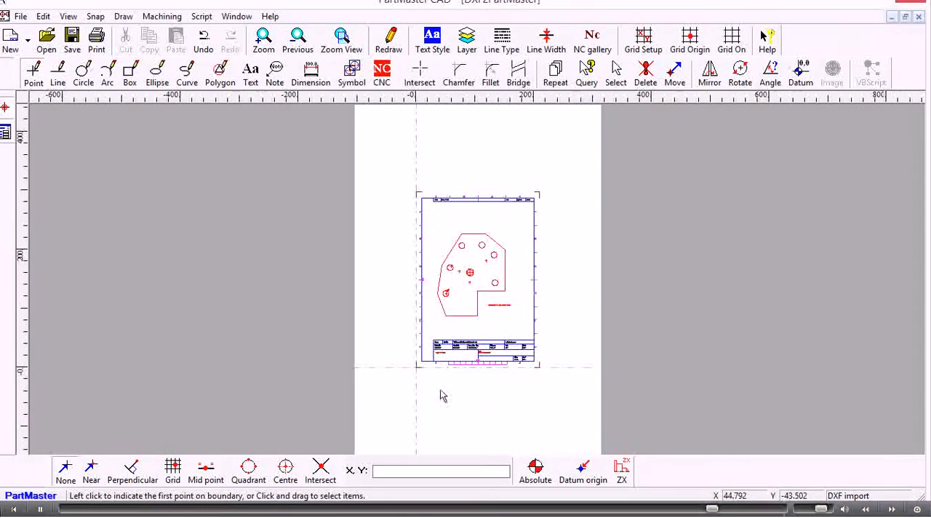
pyautogui.moveTo(275, 236)
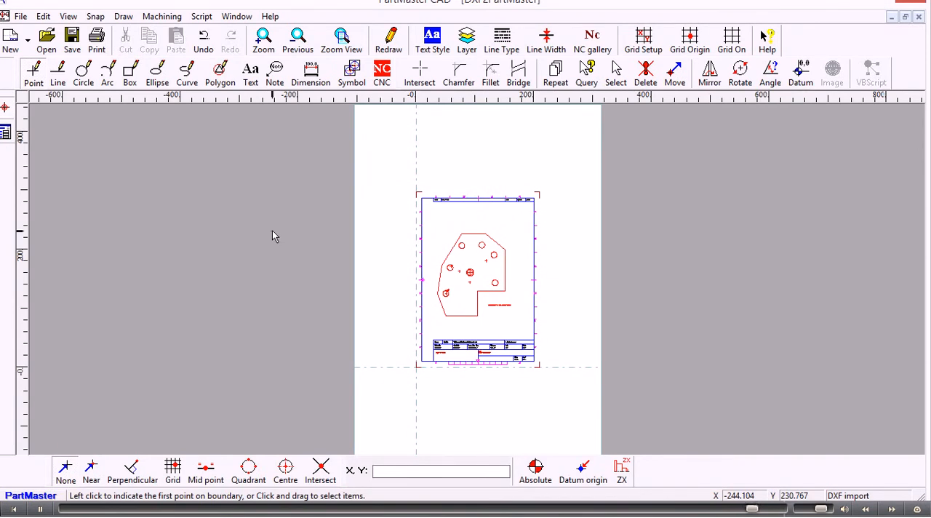
pyautogui.moveTo(381, 258)
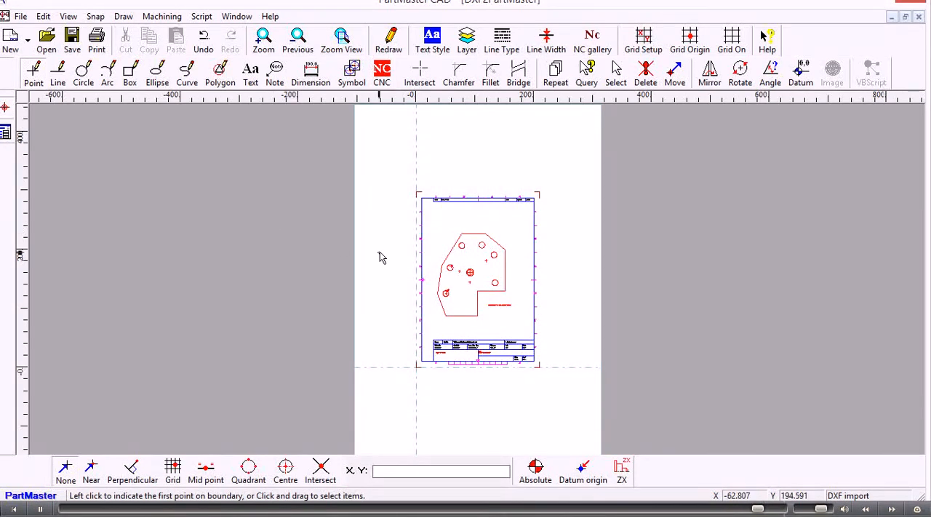